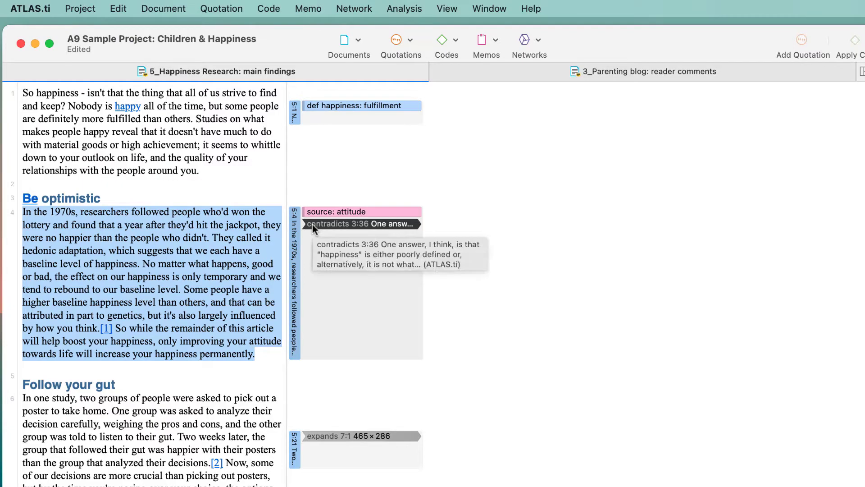
# Step: Follow the 'contradicts 3:36' link to its quotation in the reader comments blog document
pyautogui.click(359, 223)
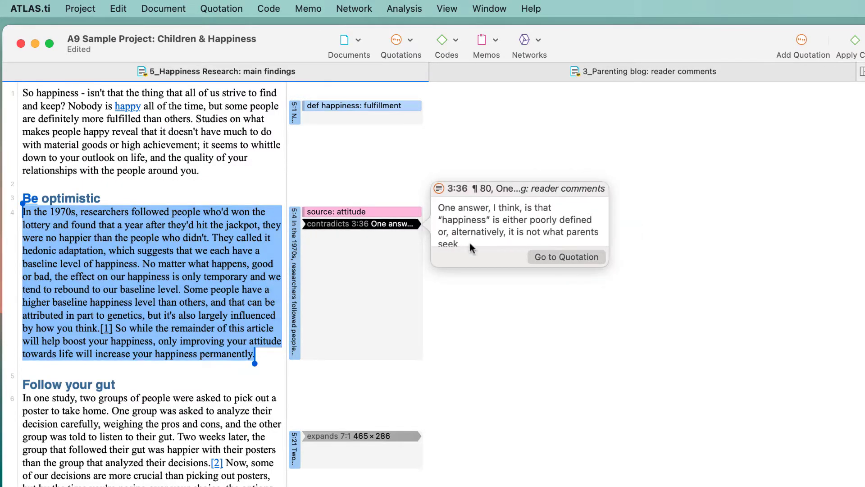
pyautogui.click(566, 257)
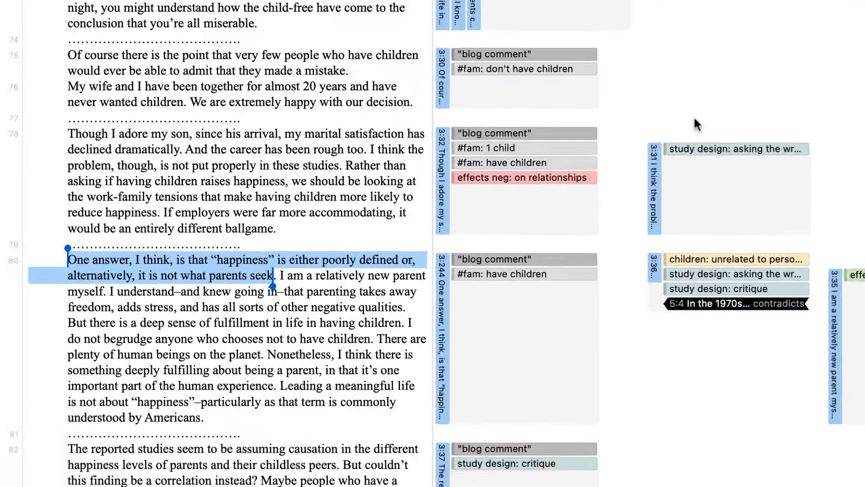
pyautogui.scroll(-3)
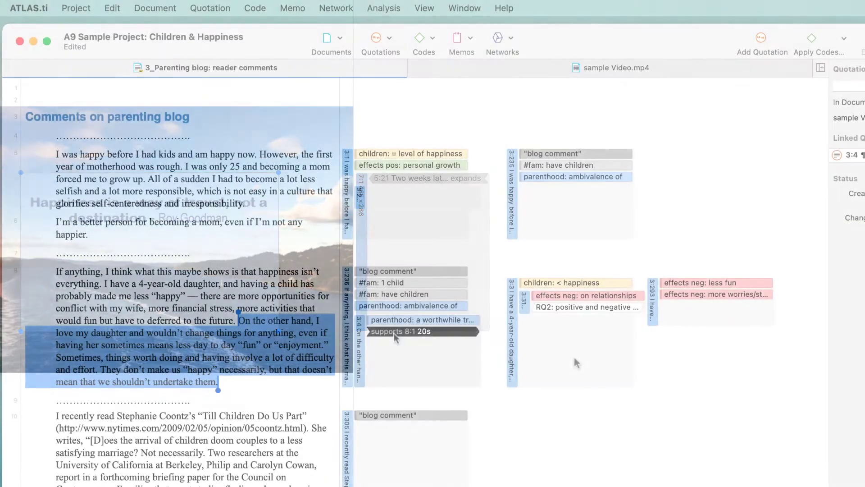
# Step: Follow the 'supports 8:1' link to the 20-second video quotation
pyautogui.click(422, 330)
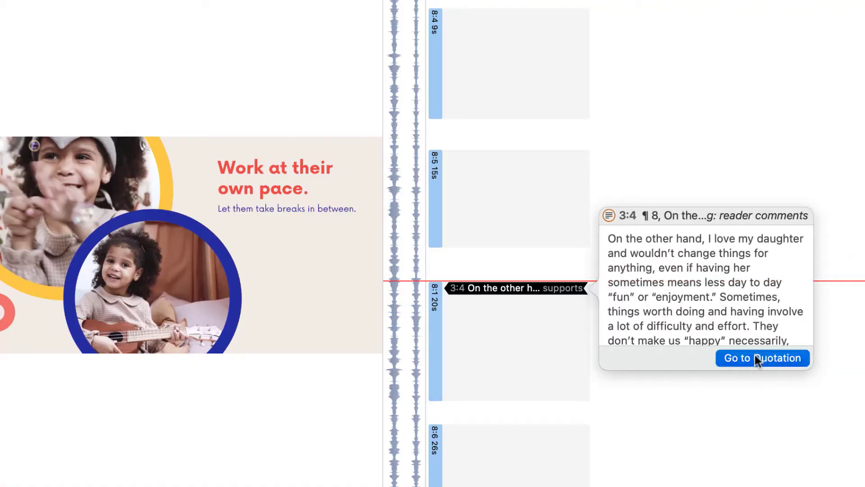
pyautogui.click(763, 358)
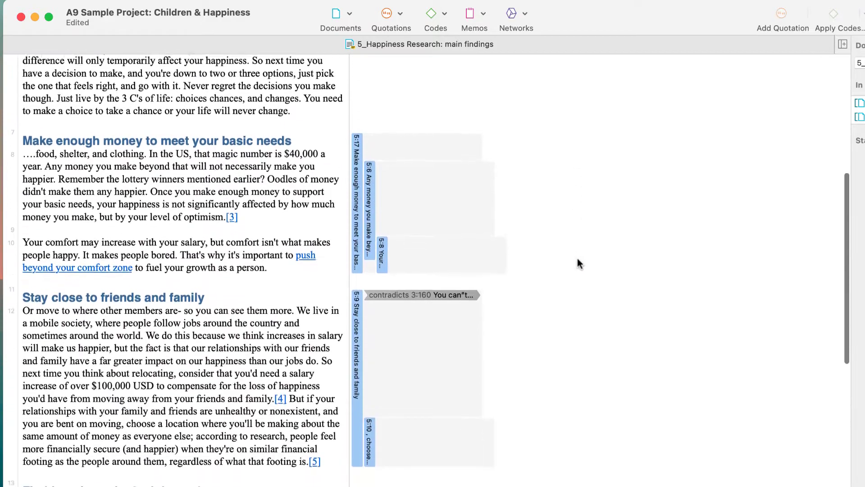
# Step: Link a reader comments quotation as contradicting the Forgive quotation
pyautogui.scroll(-3)
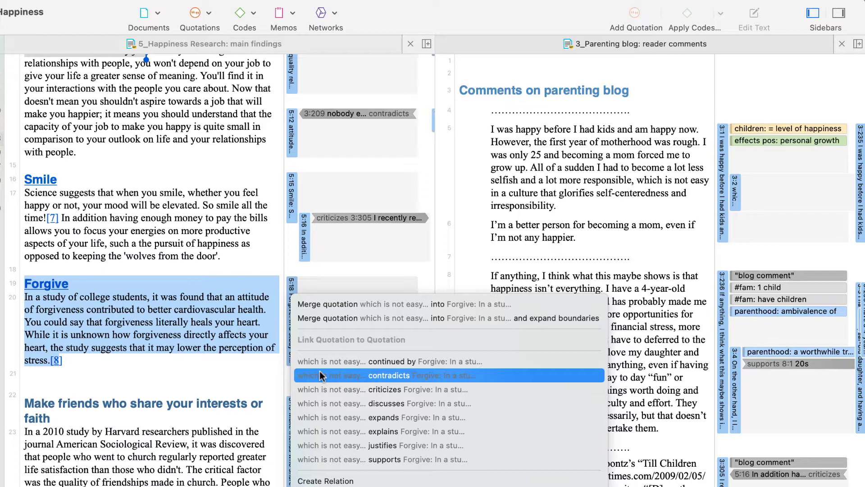
pyautogui.click(388, 375)
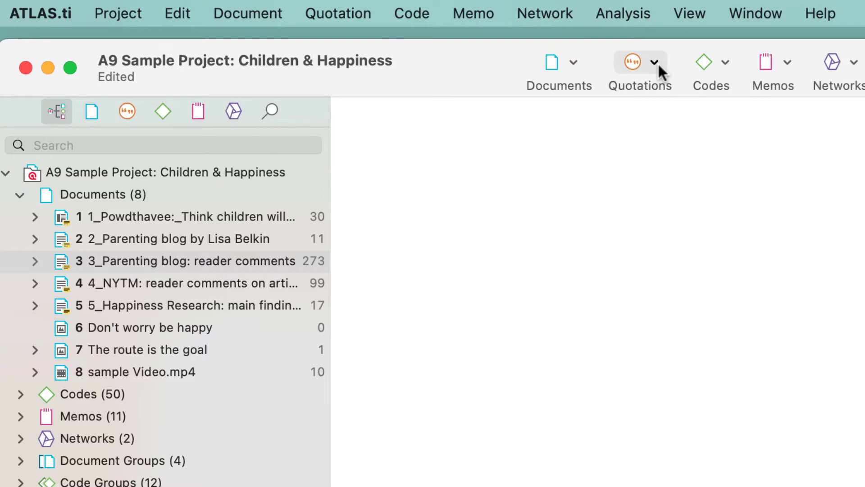
# Step: Create an asymmetric 'leads to' hyperlink relation with line width 6 and light blue colour in the Relation Manager
pyautogui.click(655, 62)
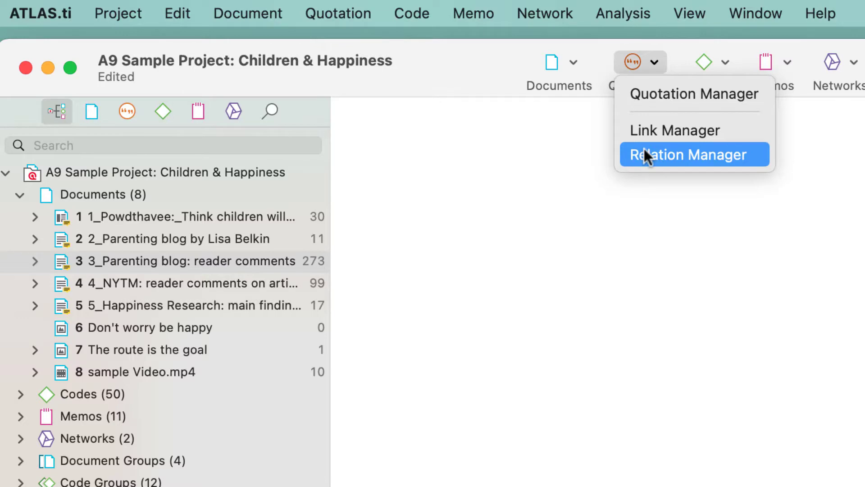
pyautogui.click(695, 154)
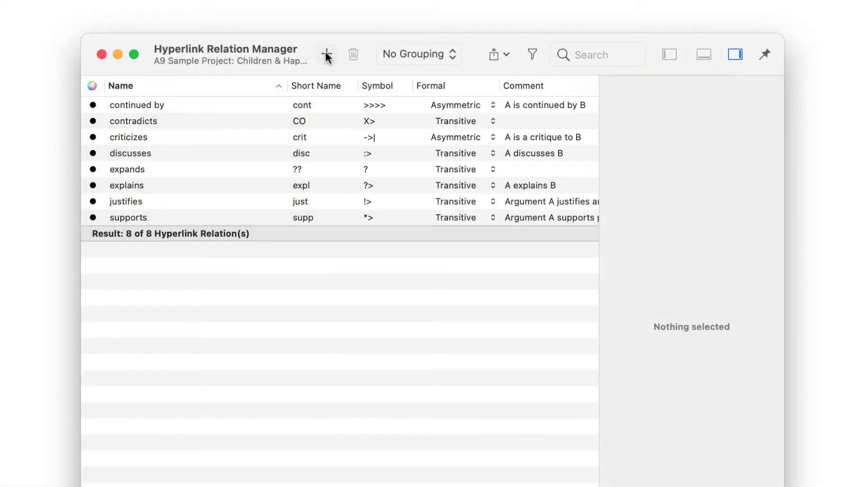
pyautogui.click(326, 54)
pyautogui.write('leads to')
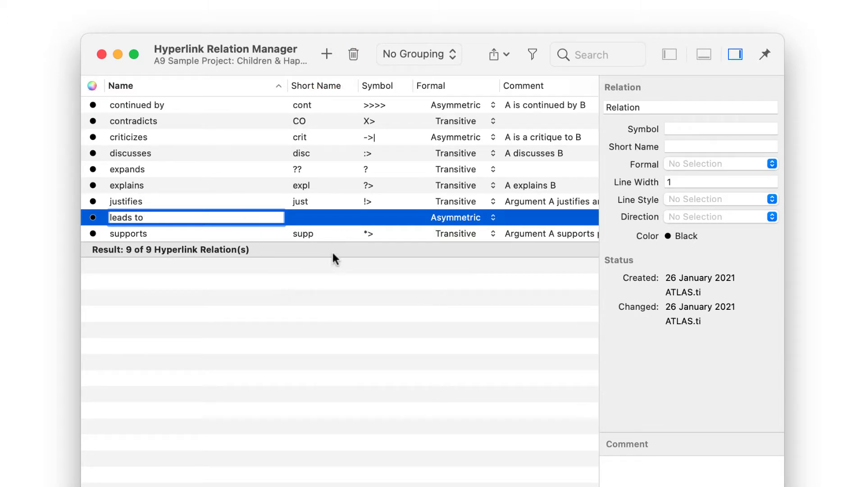
pyautogui.click(488, 217)
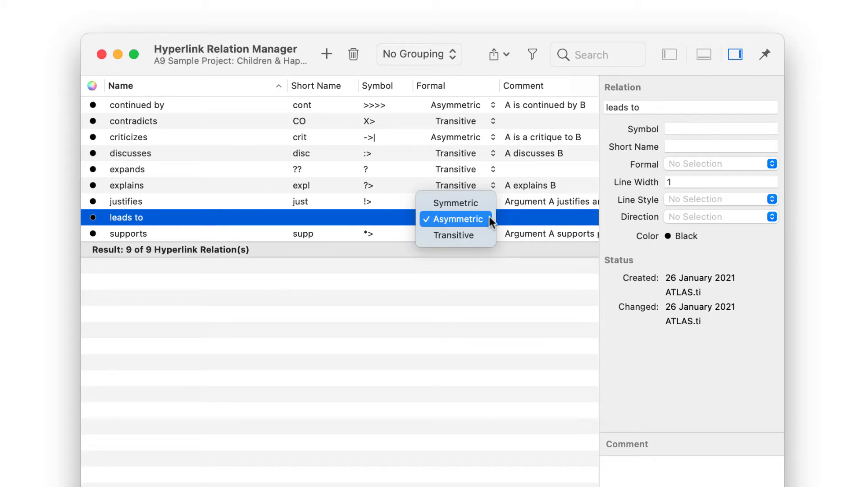
pyautogui.click(455, 219)
pyautogui.write('6')
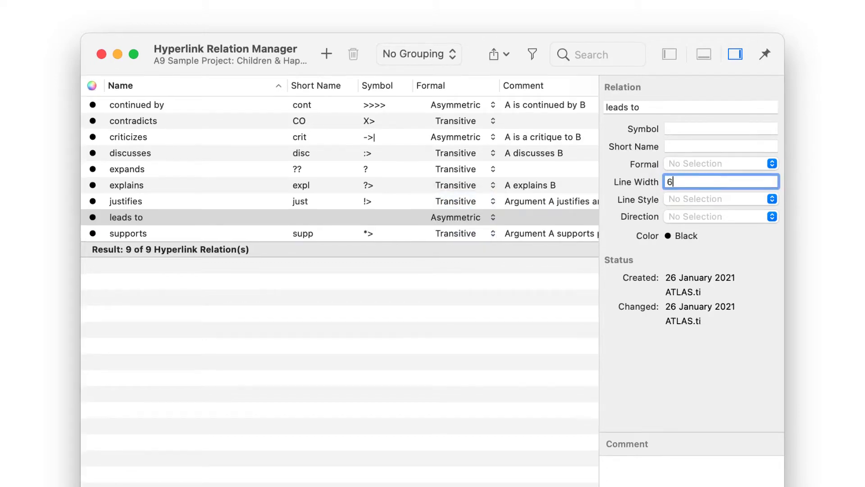
pyautogui.click(687, 236)
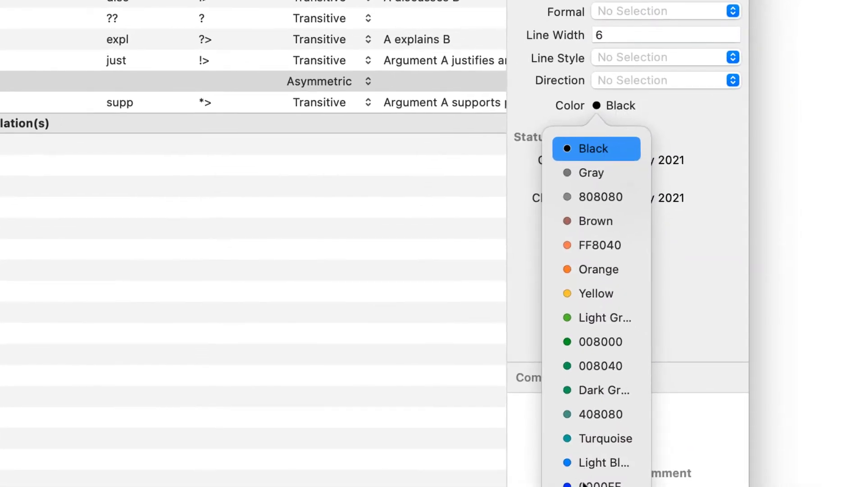
pyautogui.click(602, 462)
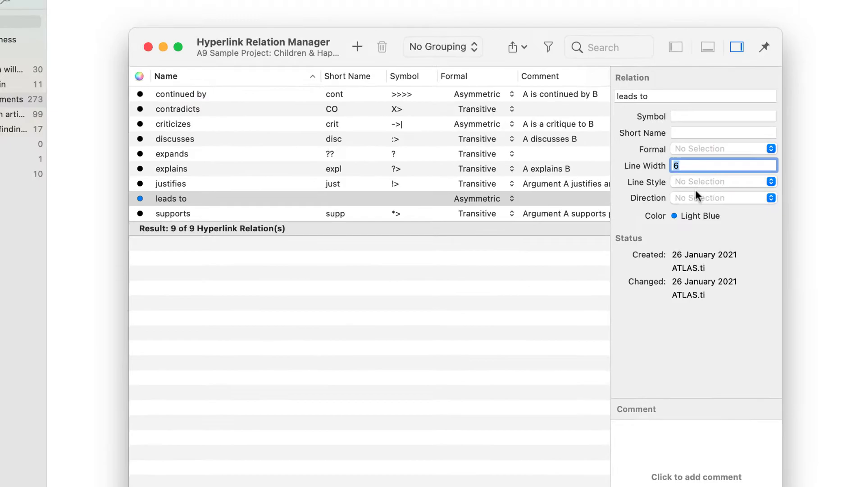
pyautogui.click(147, 46)
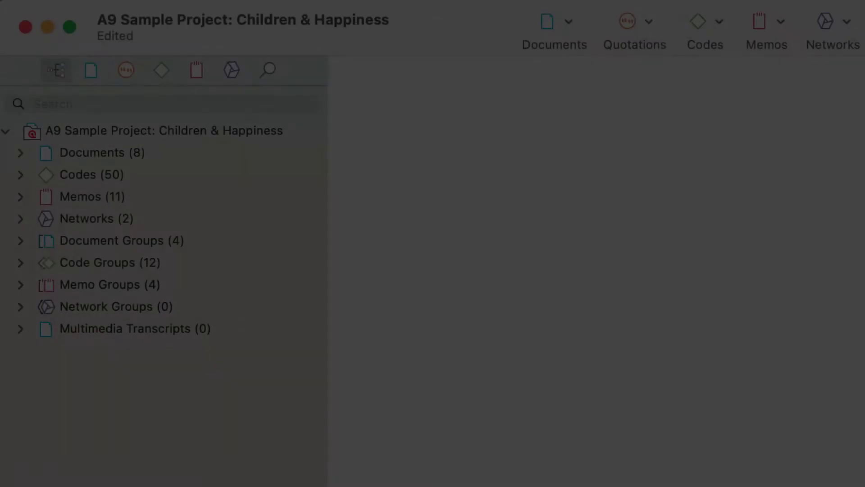
# Step: Show the Link Manager's 18 hyperlinks sorted by relation and filtered to 'contradicts'
pyautogui.click(635, 21)
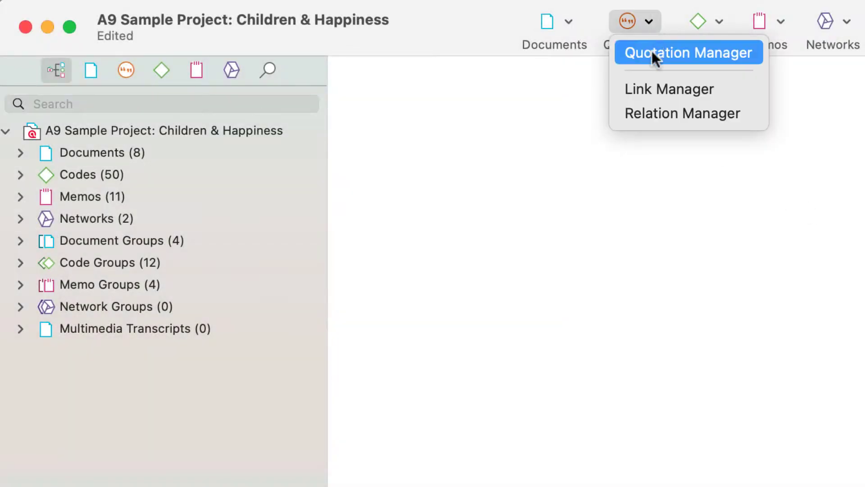
pyautogui.click(670, 89)
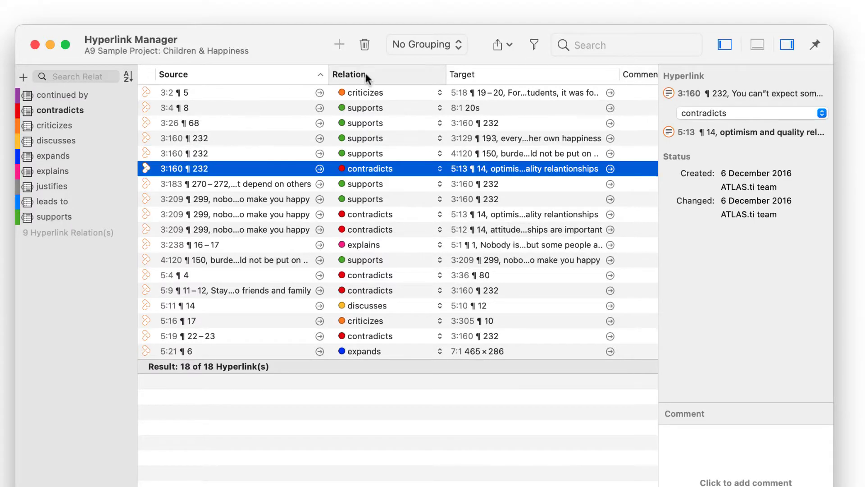
pyautogui.click(350, 74)
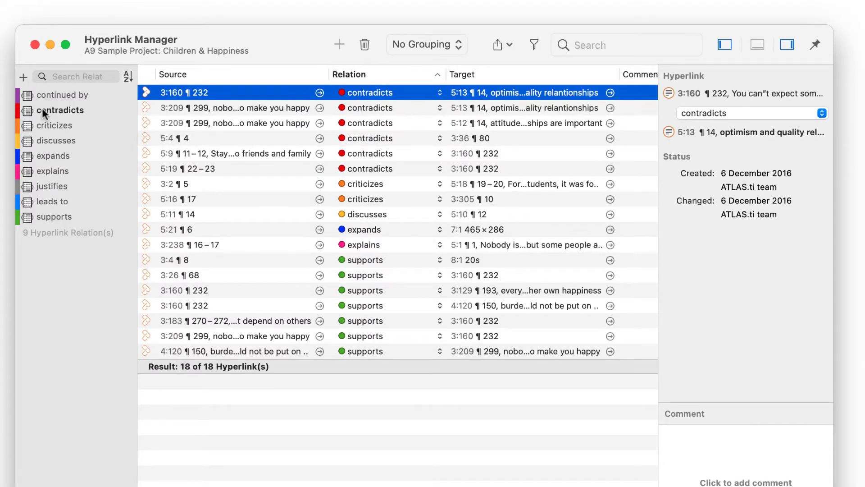
pyautogui.click(60, 110)
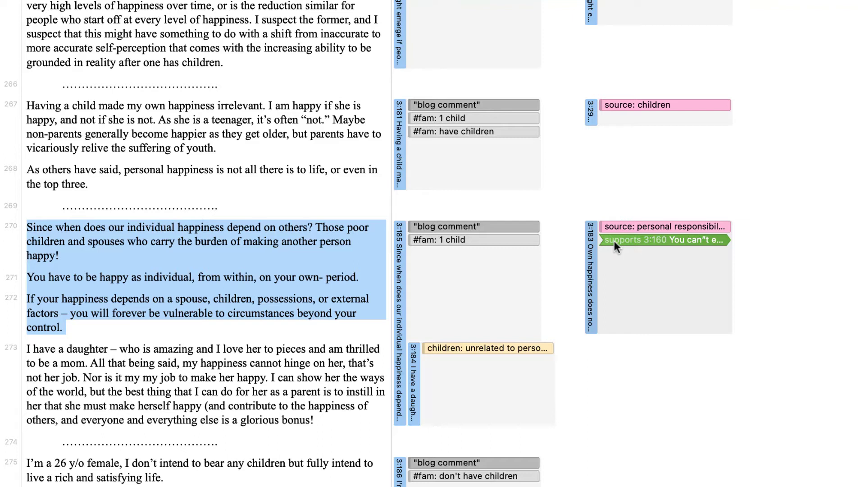
# Step: Show the 'supports 3:160' link as a network centred on quotation 3:160
pyautogui.rightClick(615, 239)
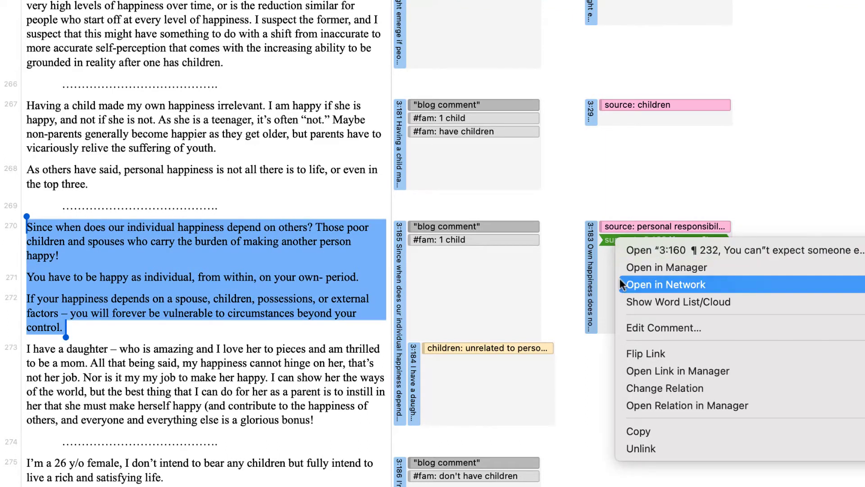
pyautogui.click(666, 285)
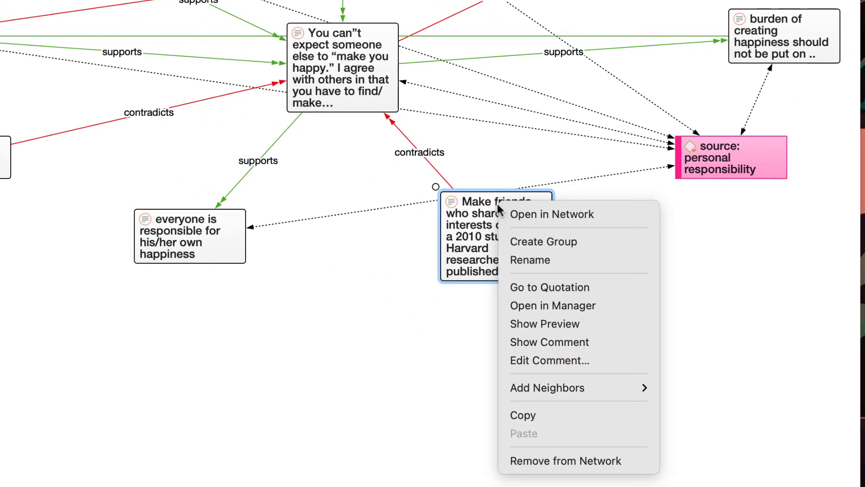
pyautogui.moveTo(576, 379)
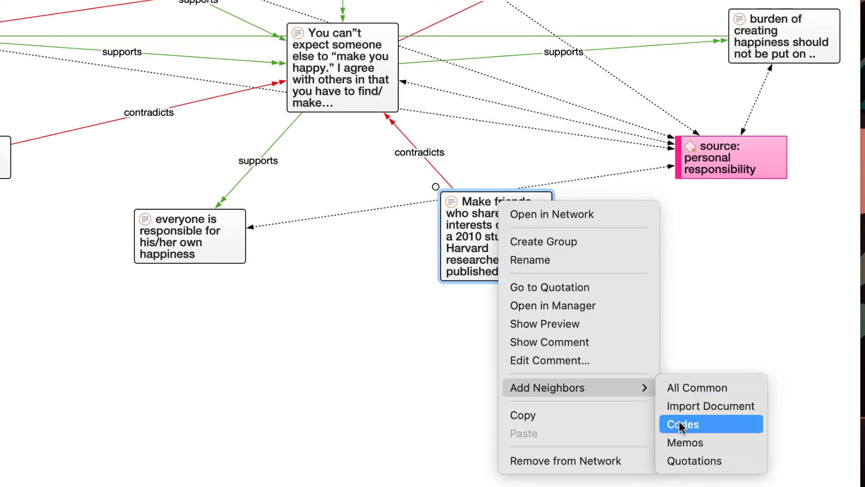
# Step: Add connected codes as neighbours and enable Show Quotation Previews on the network nodes
pyautogui.click(683, 424)
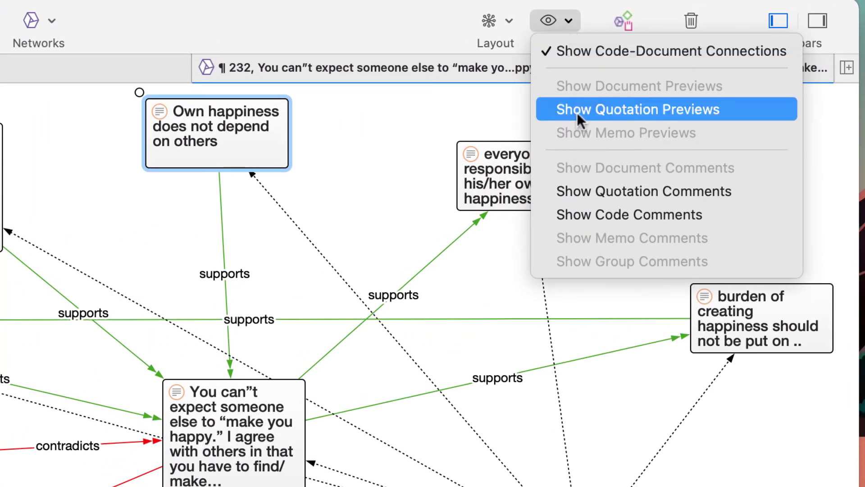
pyautogui.click(637, 109)
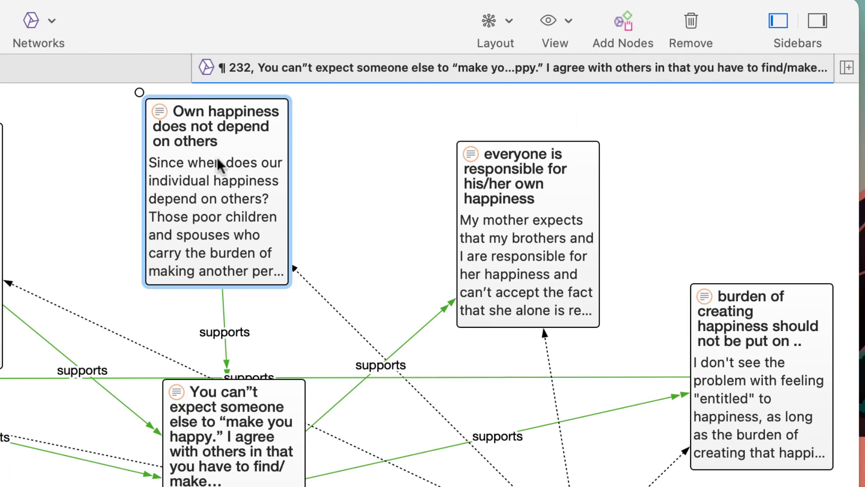
pyautogui.rightClick(218, 166)
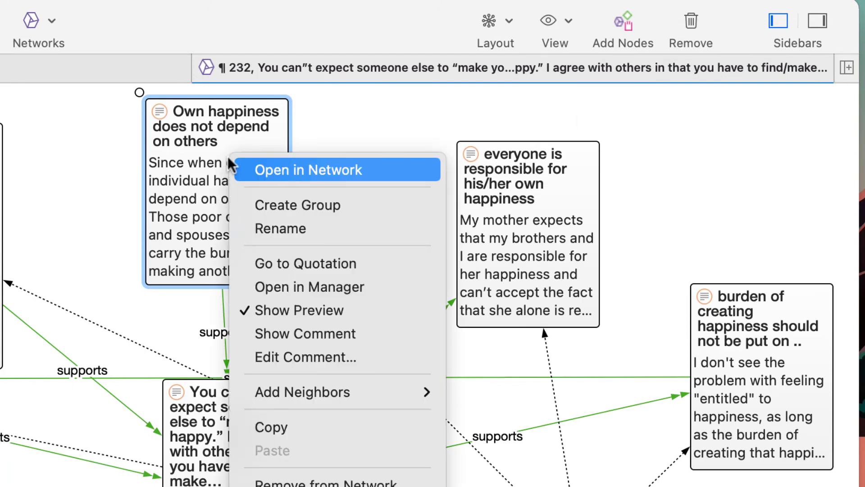